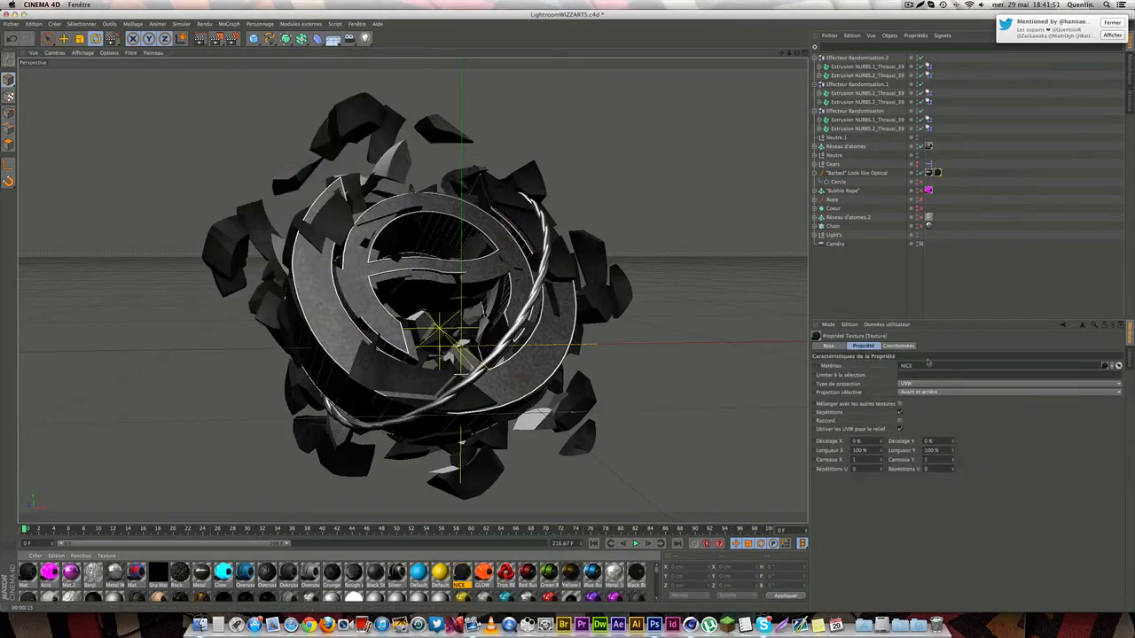
Place the chain so it runs diagonally through the shattered gear
click(833, 225)
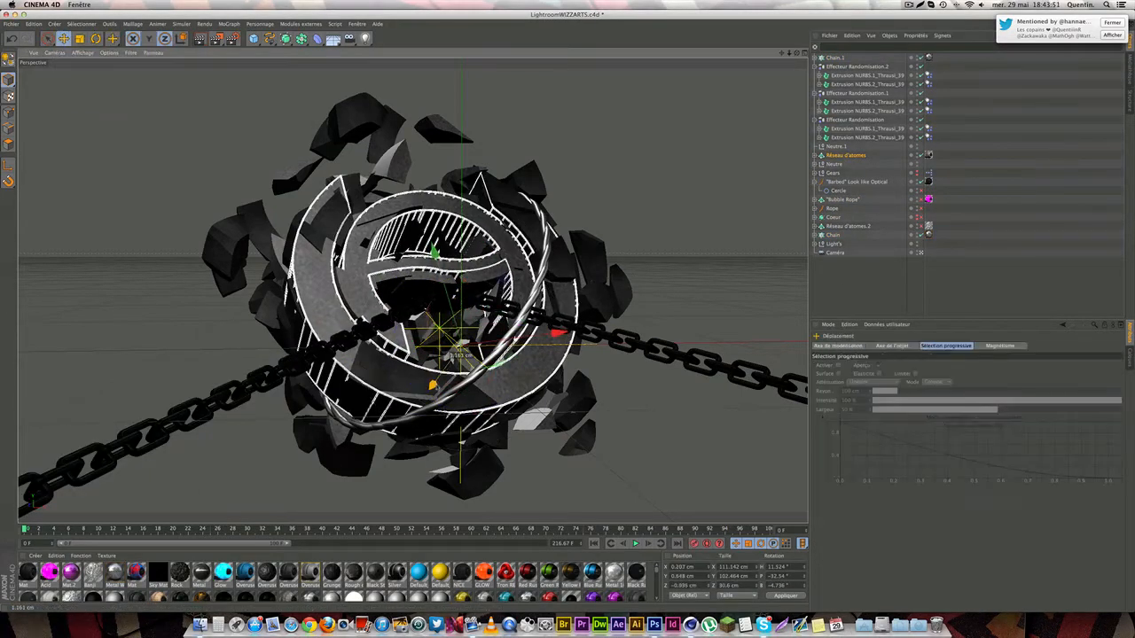
Adjust the Bubble Rope's Rope Resizer and Spiral spline so the beads coil around the gear
click(844, 198)
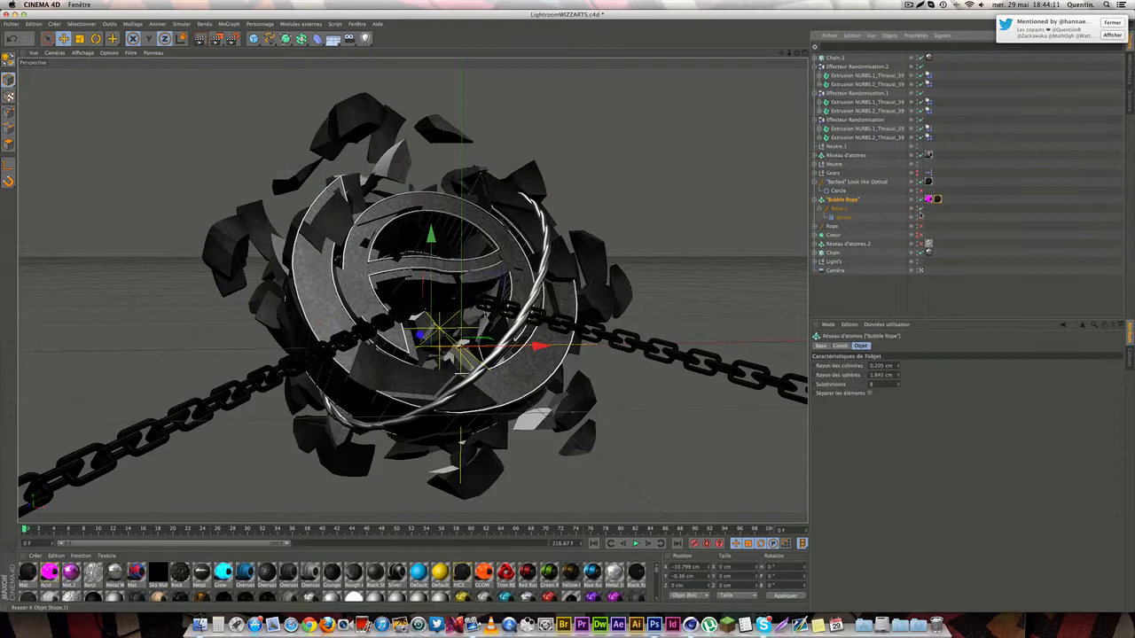
click(833, 226)
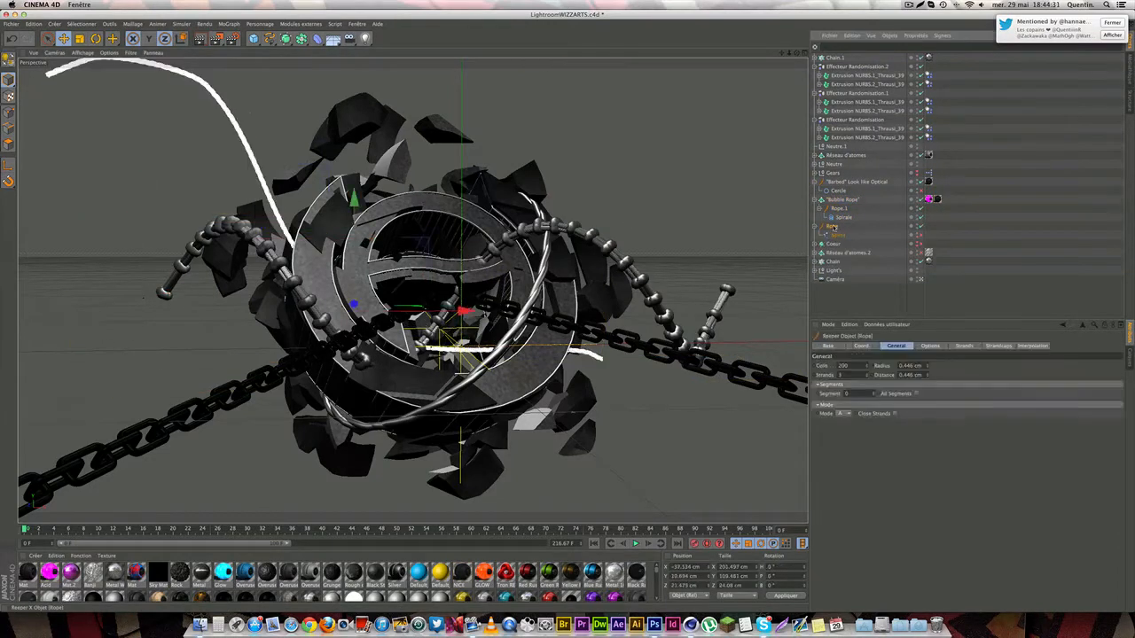
click(844, 217)
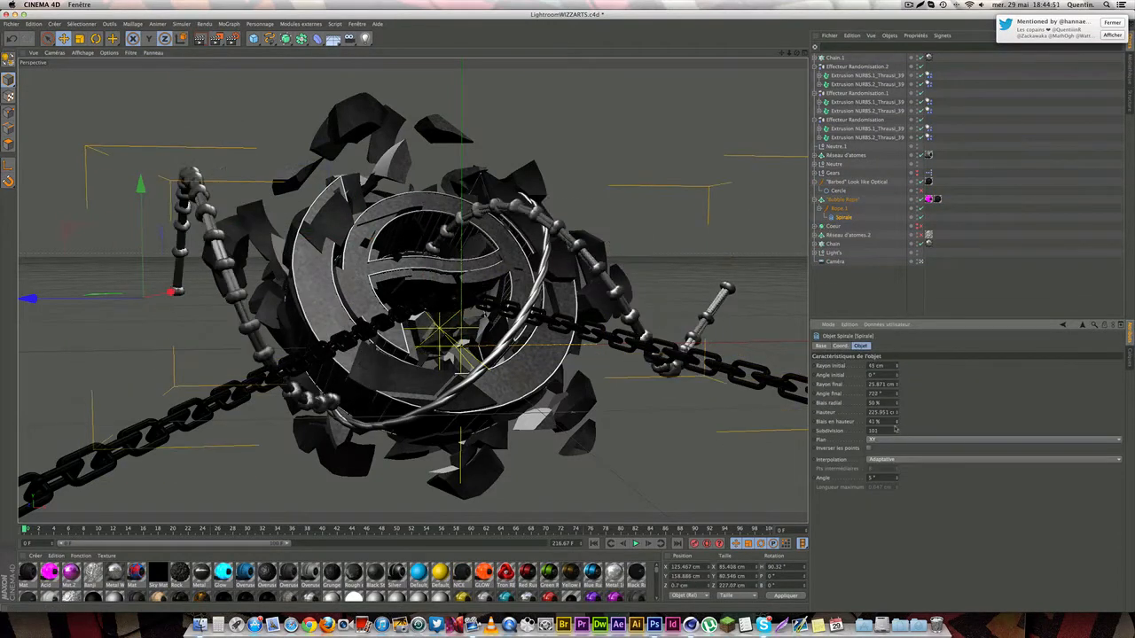
click(839, 208)
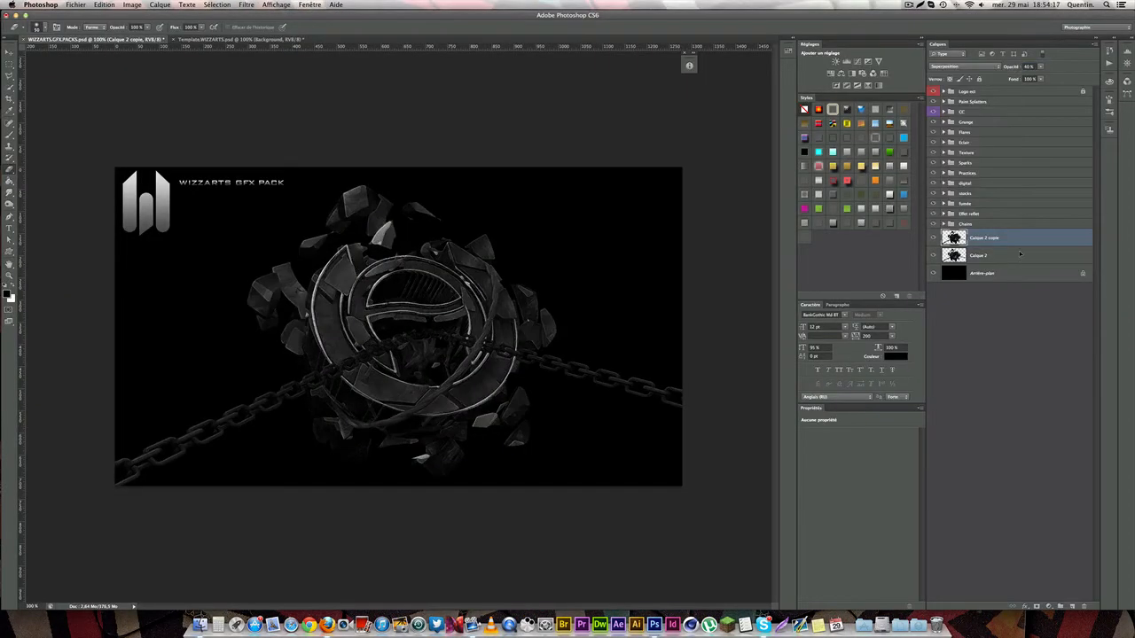
Give a duplicate render layer a Motion Blur (angle -36, distance 7) and switch to Template.WIZZARTS.psd
double_click(985, 238)
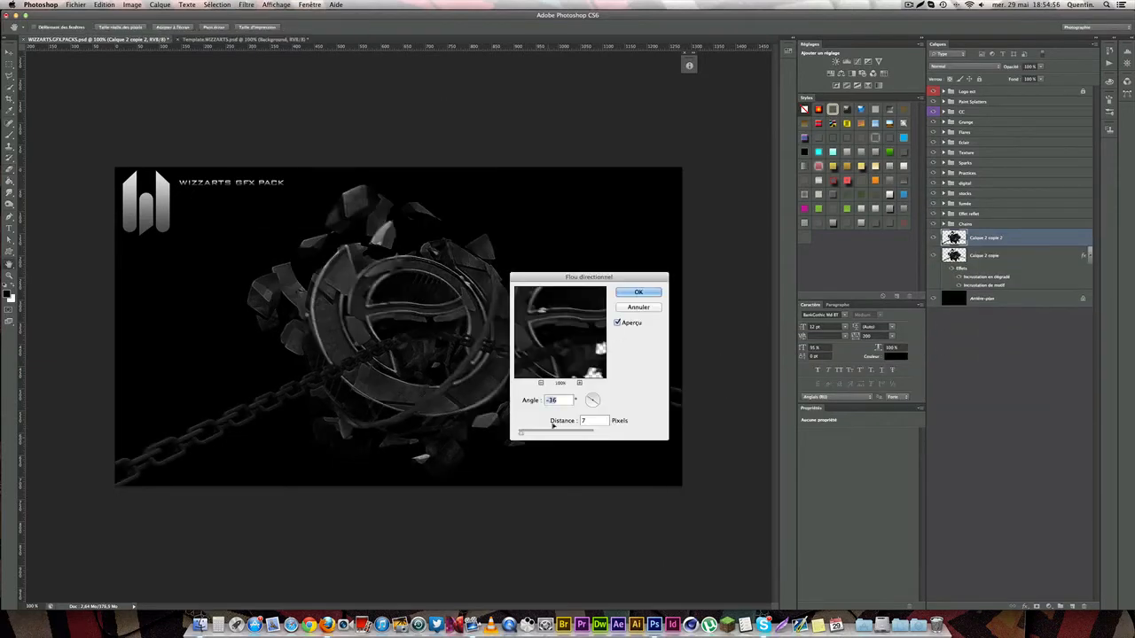
click(637, 293)
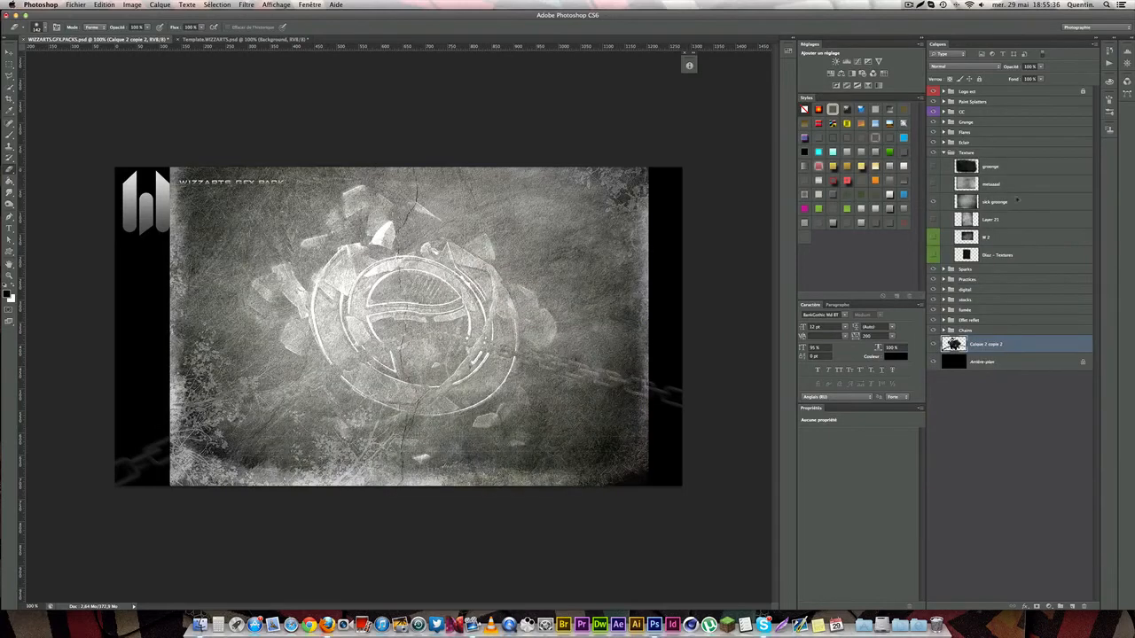
right_click(993, 327)
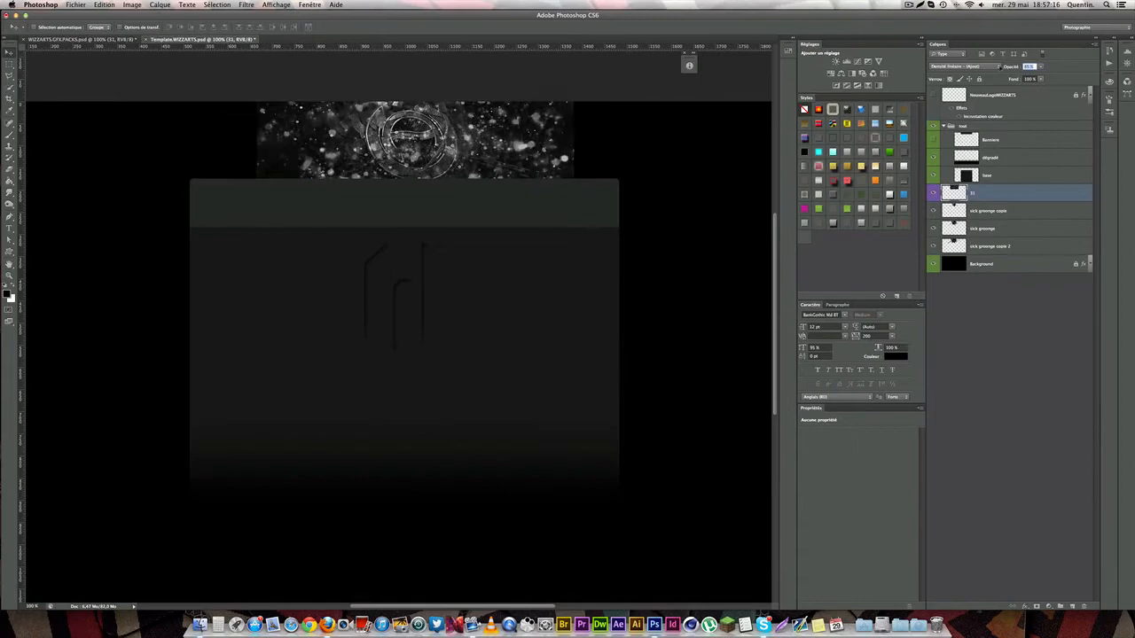
Work in the template menu to place the render and add effect layers
click(98, 39)
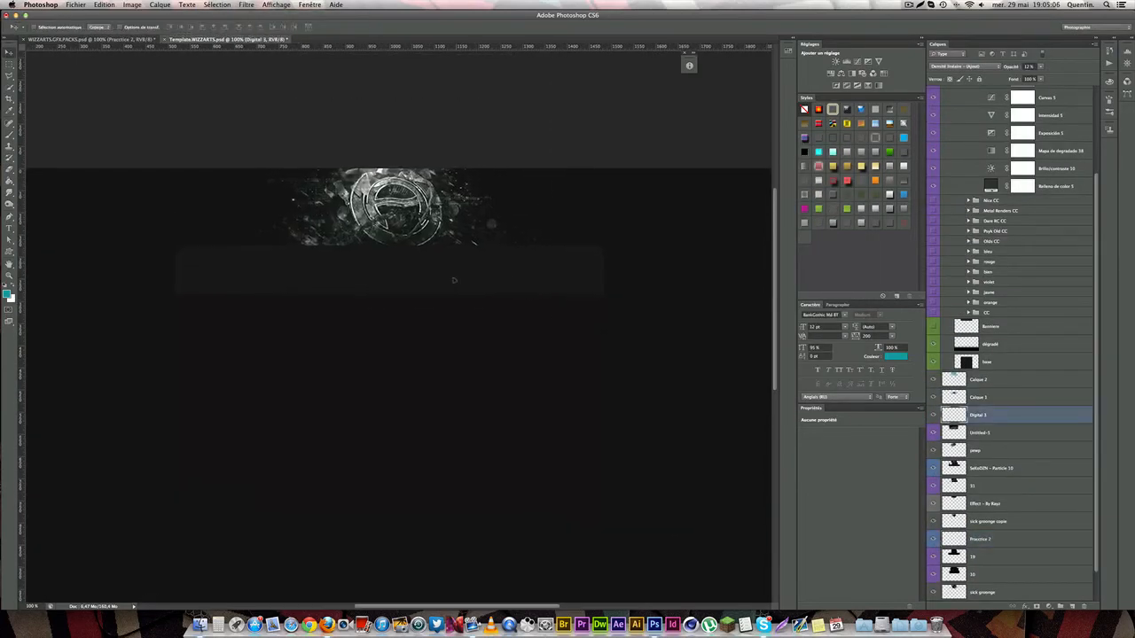
Add the text 'CATACLYSMIC' to the banner
click(1011, 522)
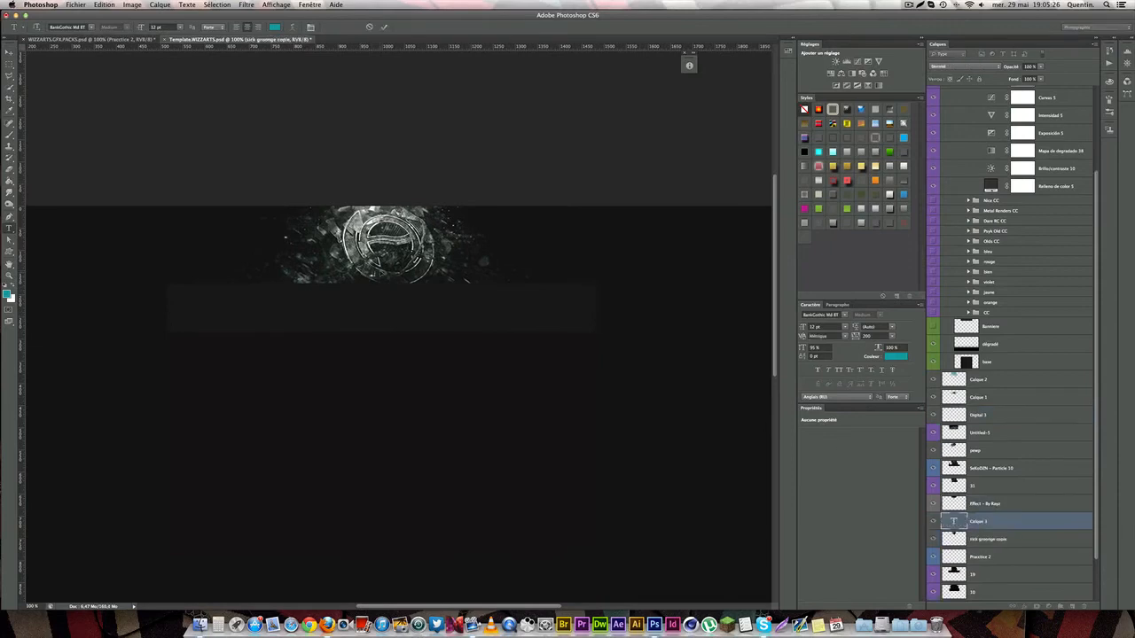
text(CATACLYSMIC)
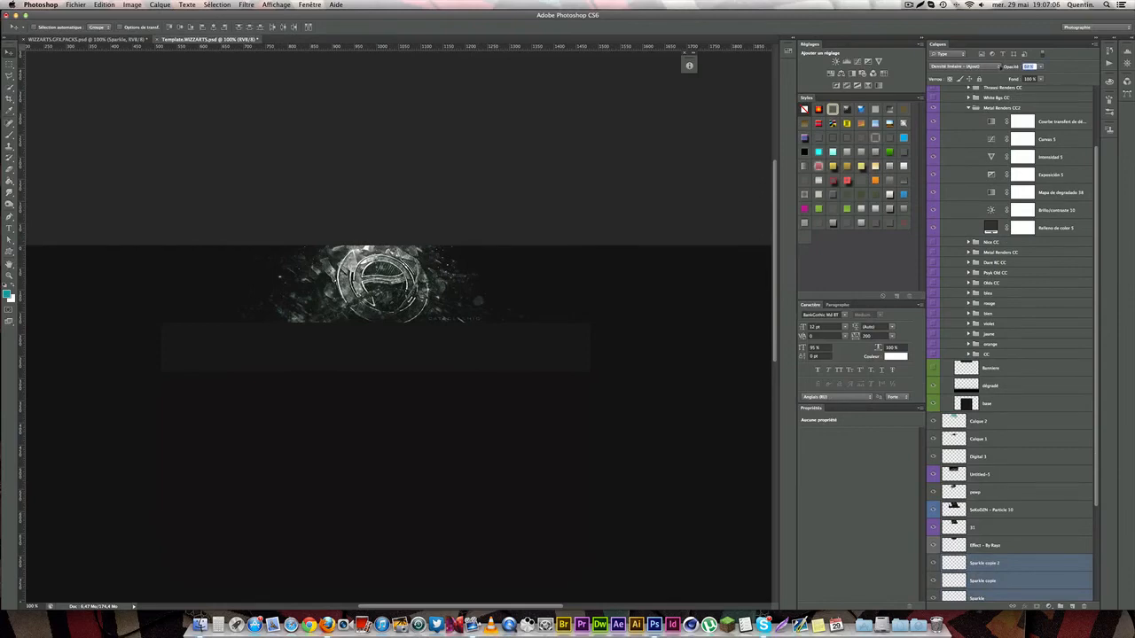
Save the banner as a layered Photoshop document
key(cmd+shift+s)
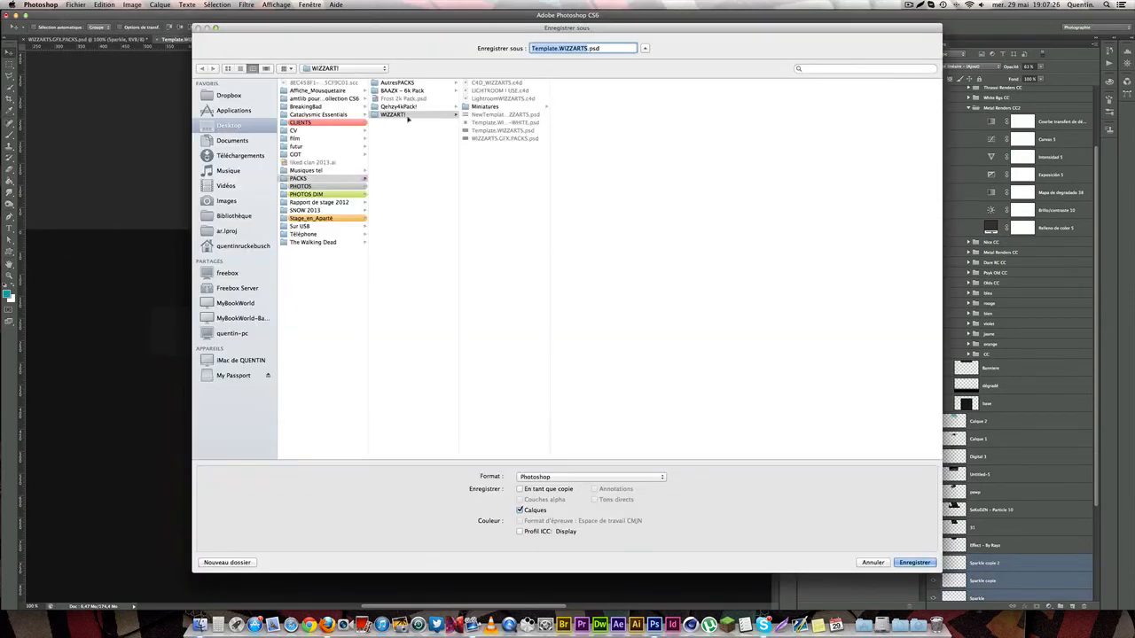
click(914, 562)
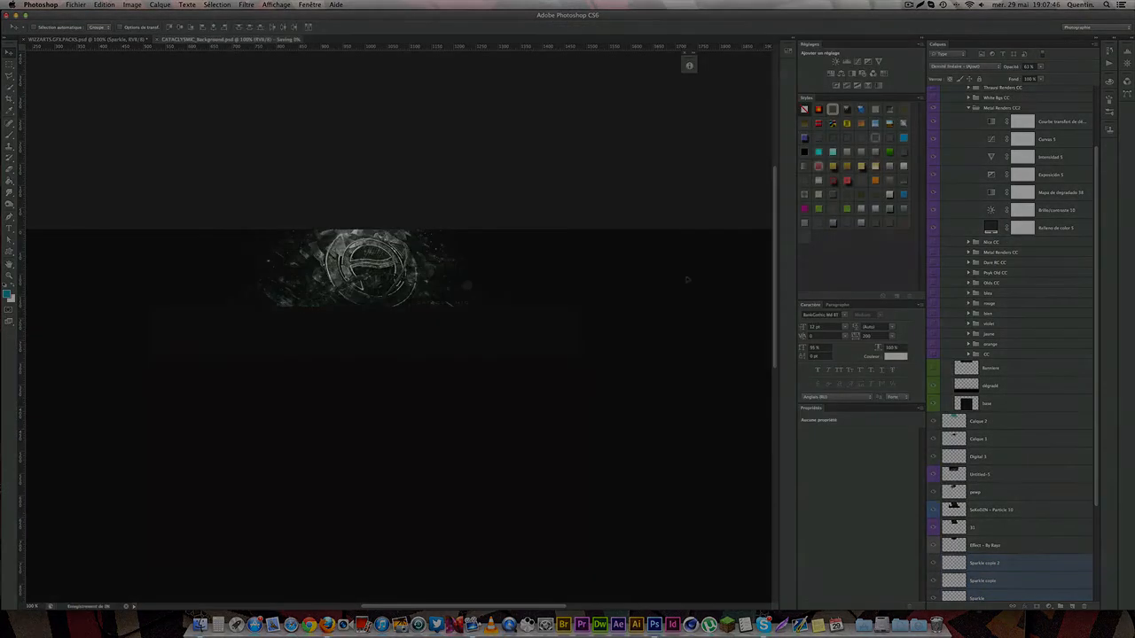